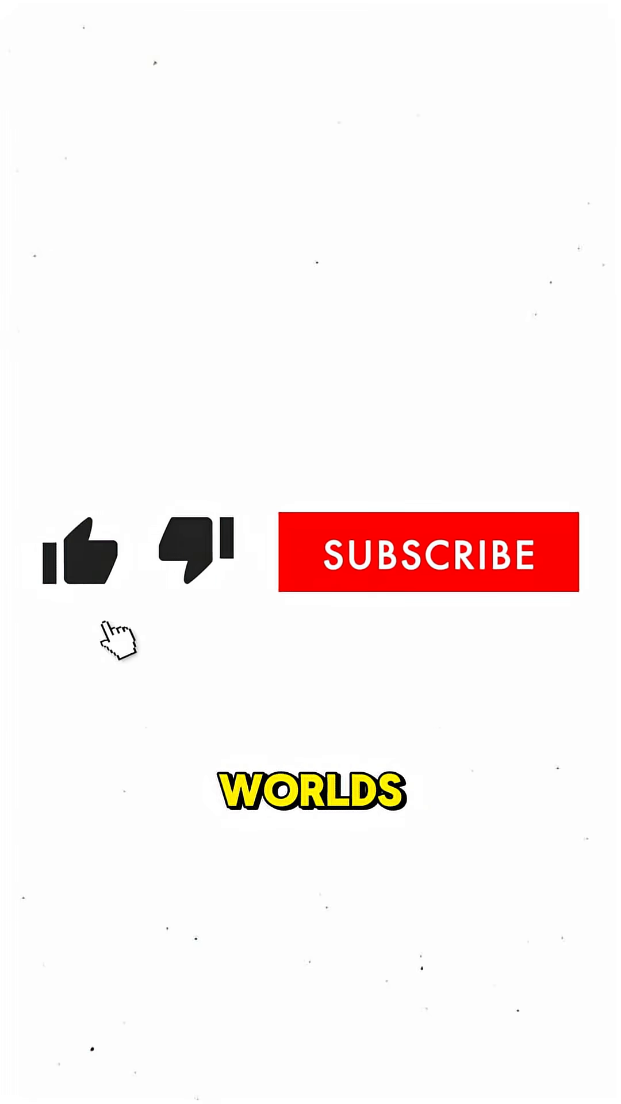
# Step: Like the video with the thumbs-up button
pyautogui.click(429, 553)
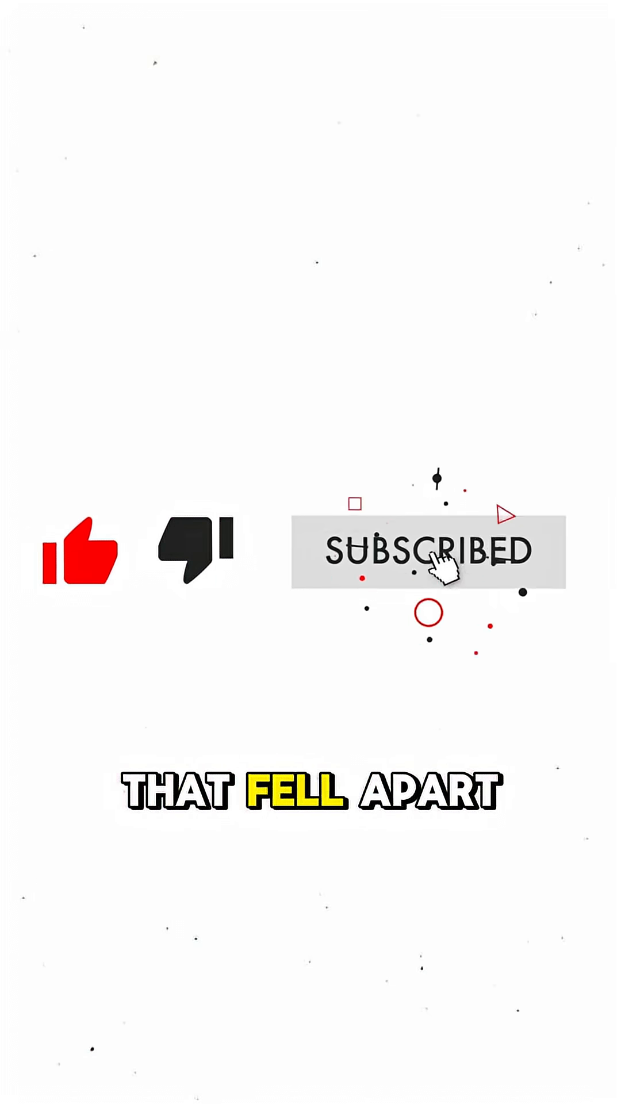